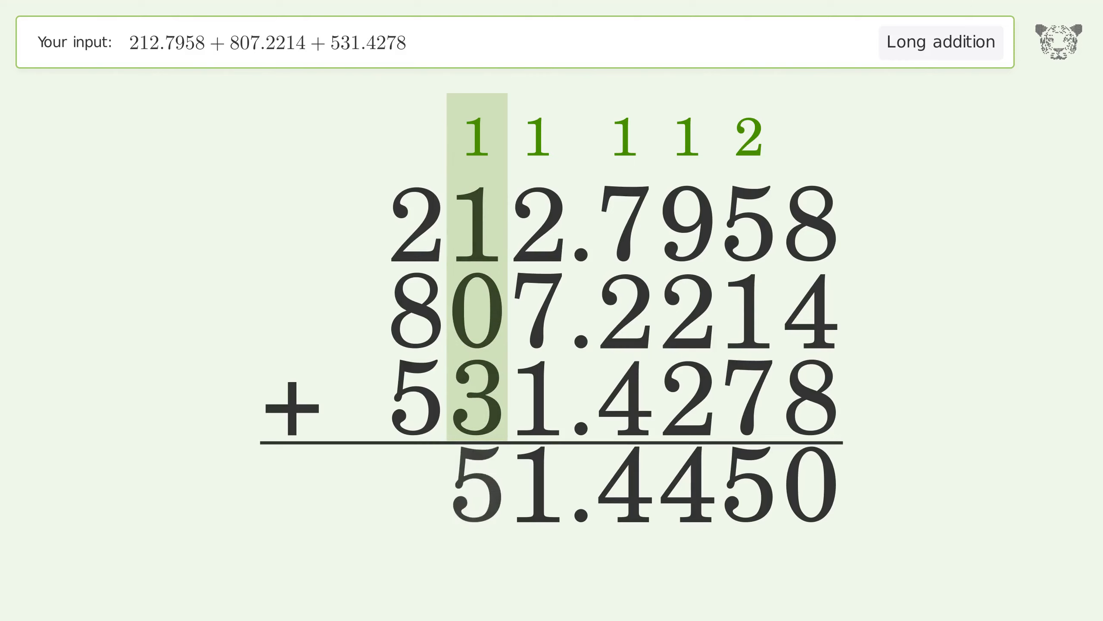
- Advance the addition to the hundreds column digits 2, 8 and 5, partial sum 51.4450
left_click(414, 220)
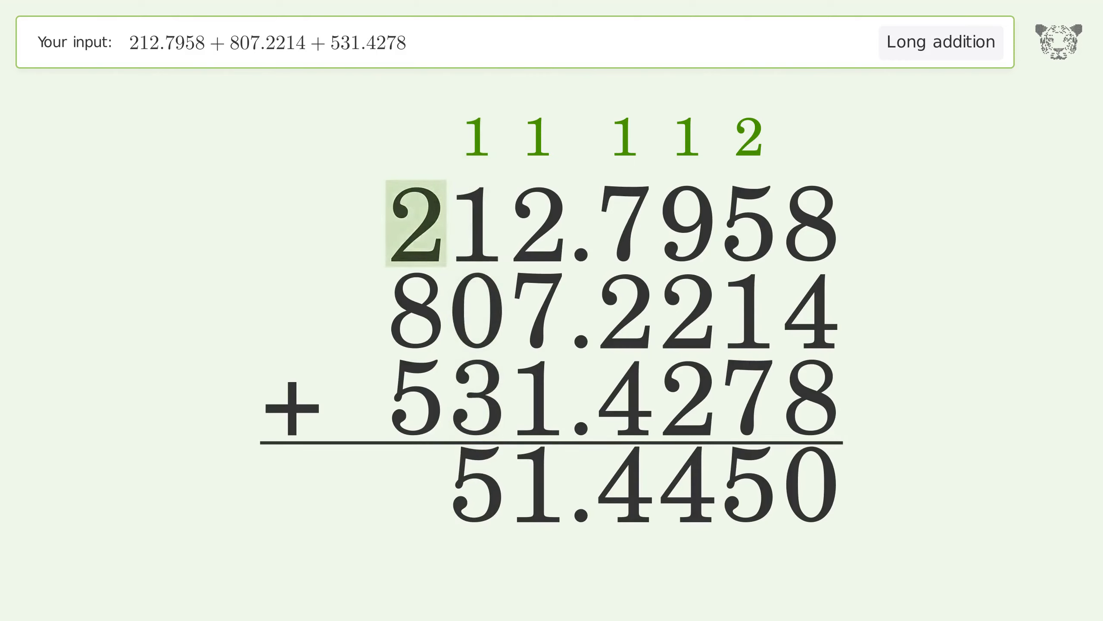
left_click(415, 313)
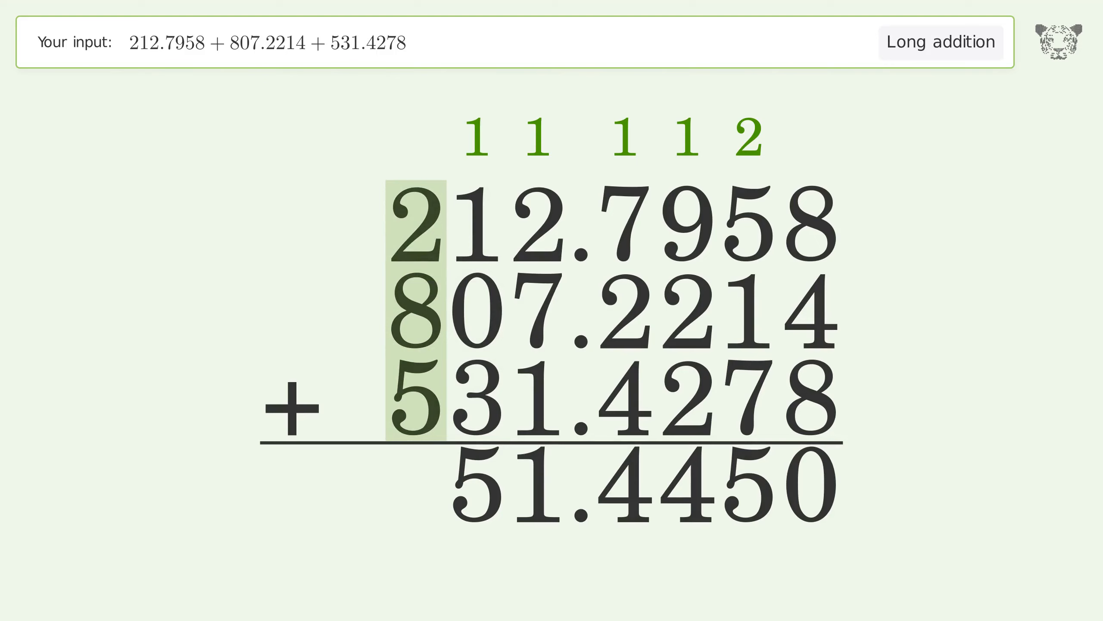